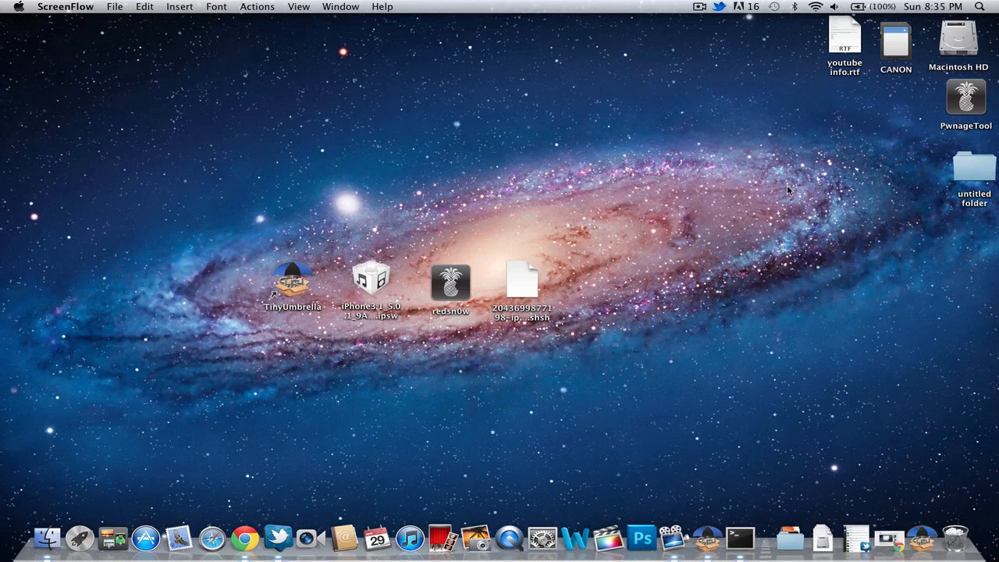
{"action": "mouse_move", "coordinate": [551, 273]}
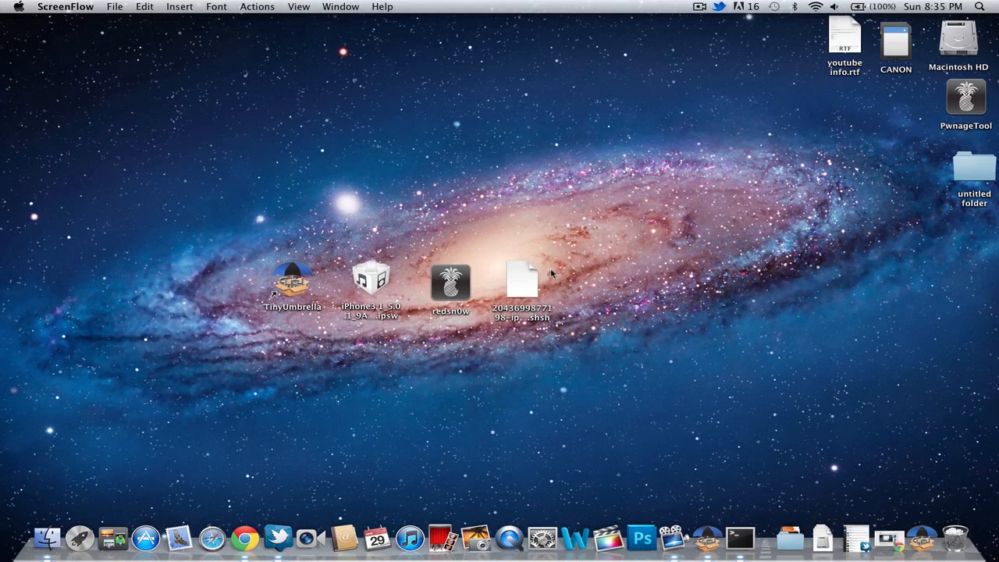
{"action": "mouse_move", "coordinate": [293, 288]}
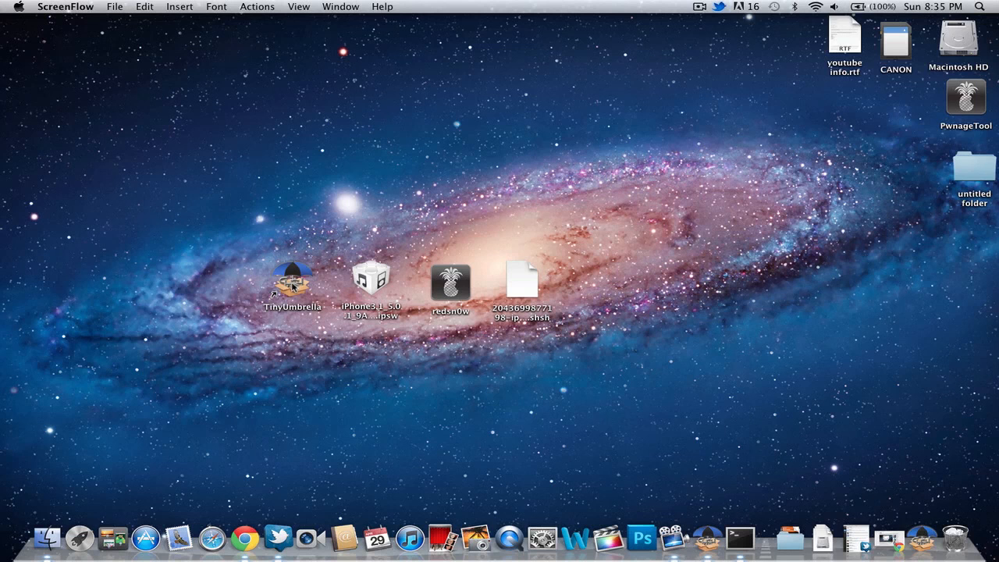
Step: Save the iPhone4 5.0.1 (9A405) SHSH blobs from TinyUmbrella to the desktop, then quit TinyUmbrella
{"action": "double_click", "coordinate": [295, 280]}
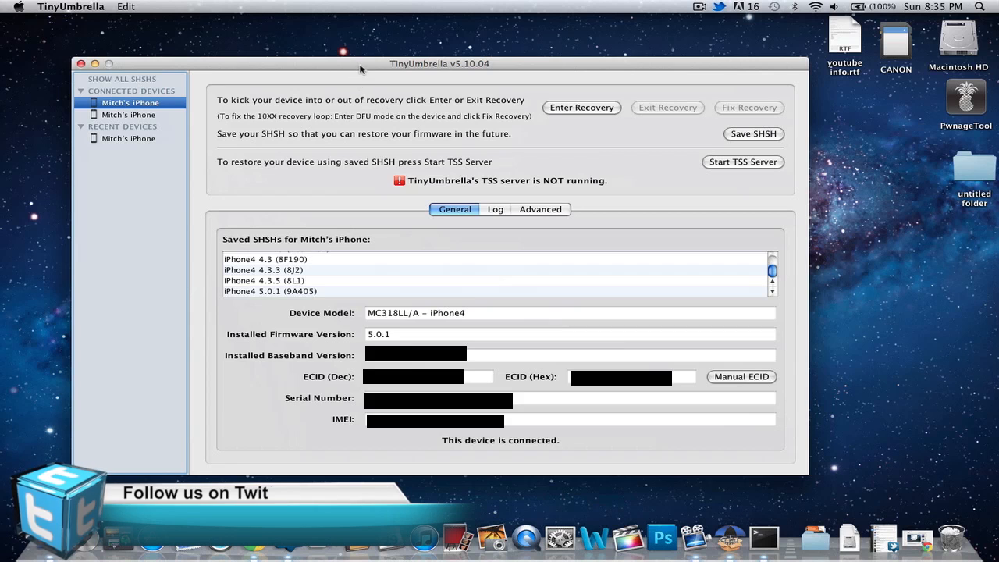
{"action": "mouse_move", "coordinate": [394, 294]}
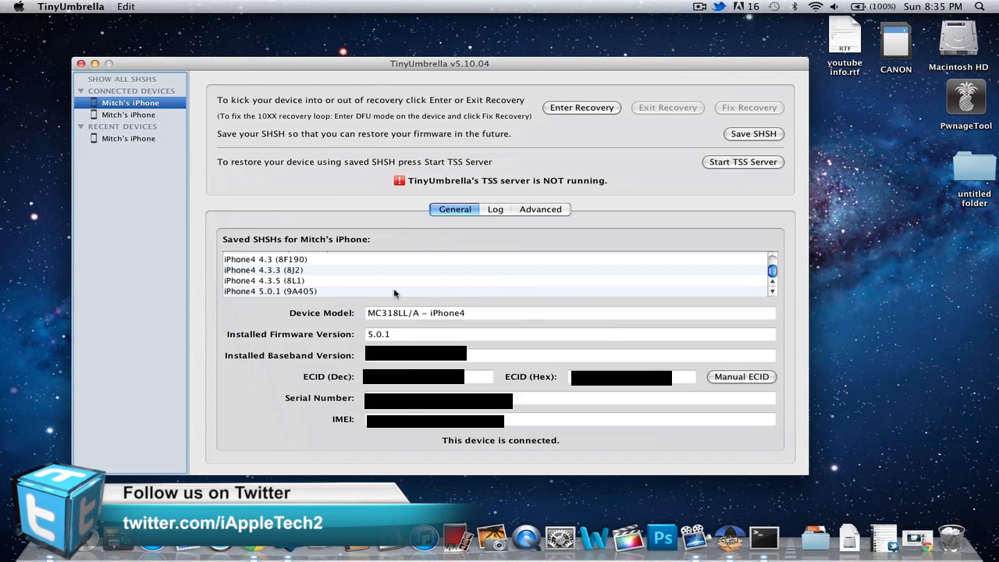
{"action": "mouse_move", "coordinate": [269, 295]}
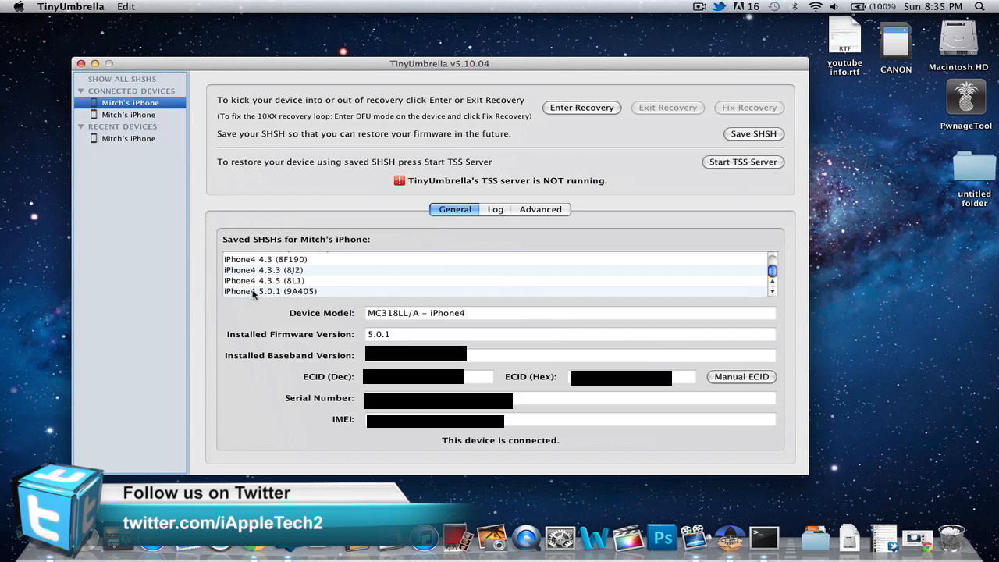
{"action": "left_click", "coordinate": [270, 290]}
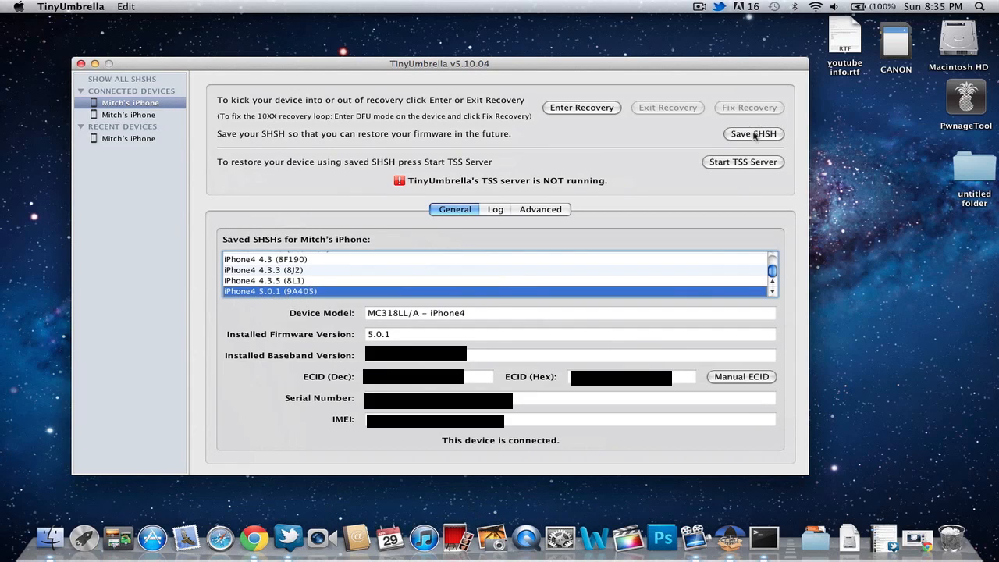
{"action": "left_click", "coordinate": [754, 133]}
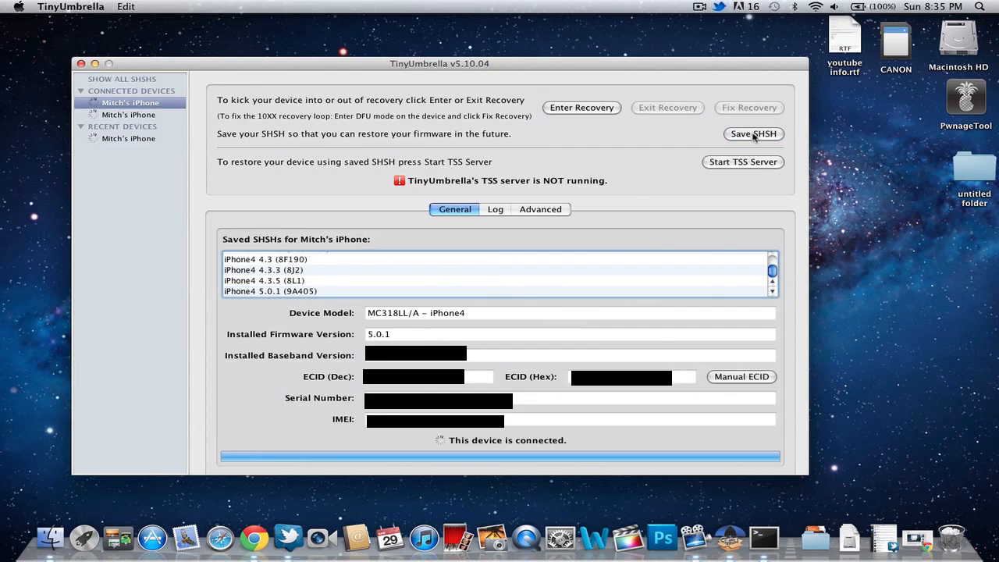
{"action": "left_click", "coordinate": [753, 134]}
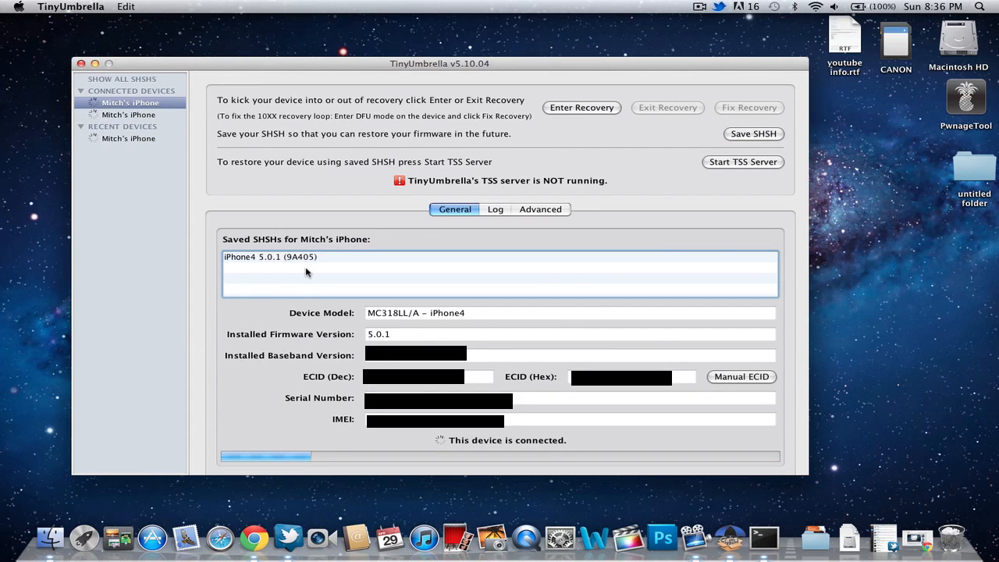
{"action": "left_click", "coordinate": [754, 133]}
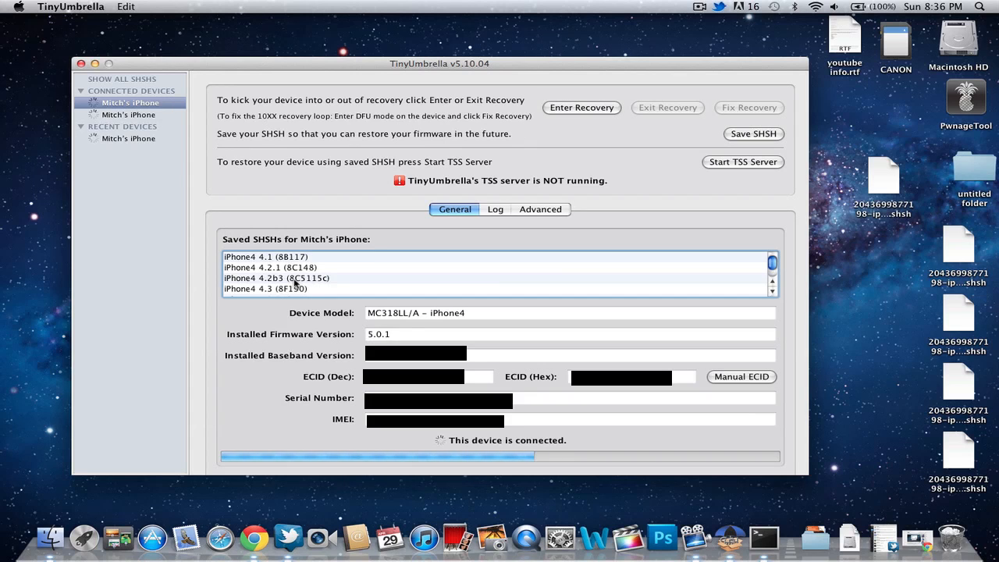
{"action": "scroll", "scroll_direction": "down", "scroll_amount": 3}
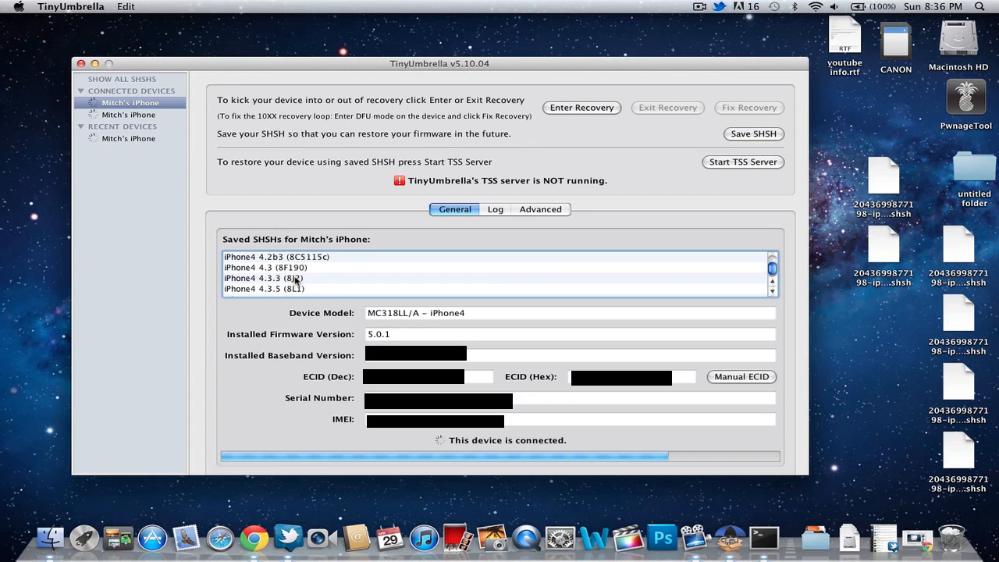
{"action": "left_click", "coordinate": [270, 291]}
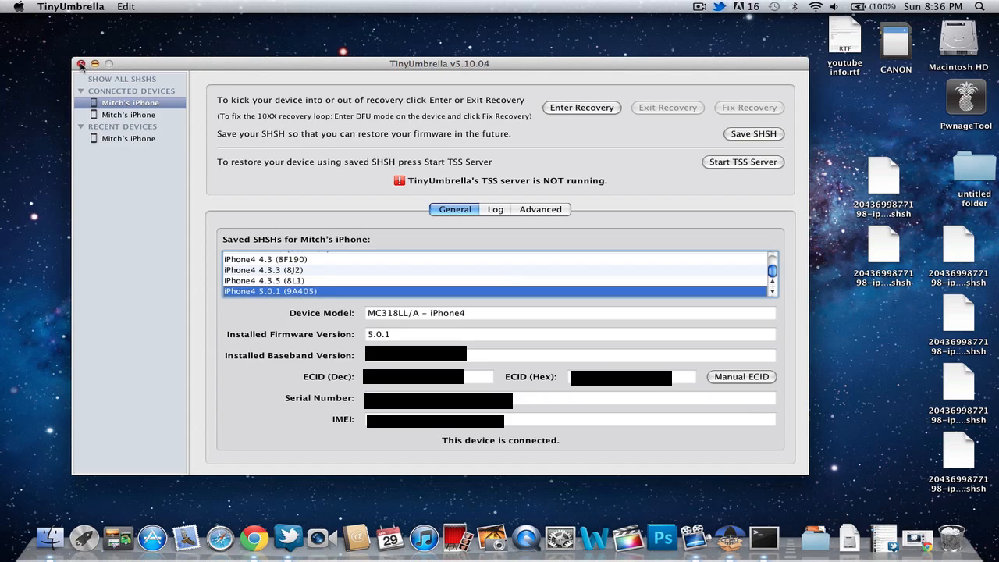
{"action": "left_click", "coordinate": [82, 64]}
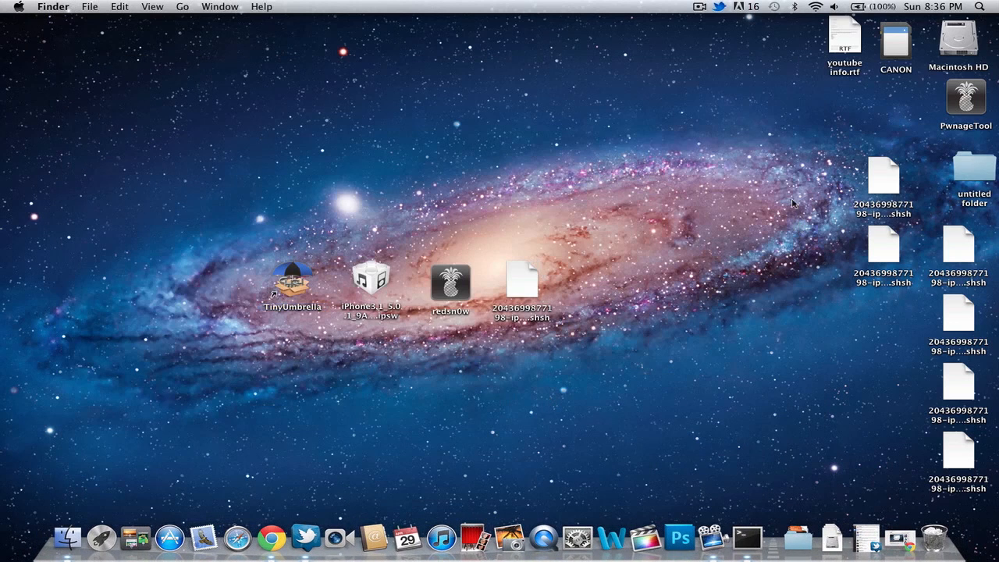
{"action": "mouse_move", "coordinate": [569, 337]}
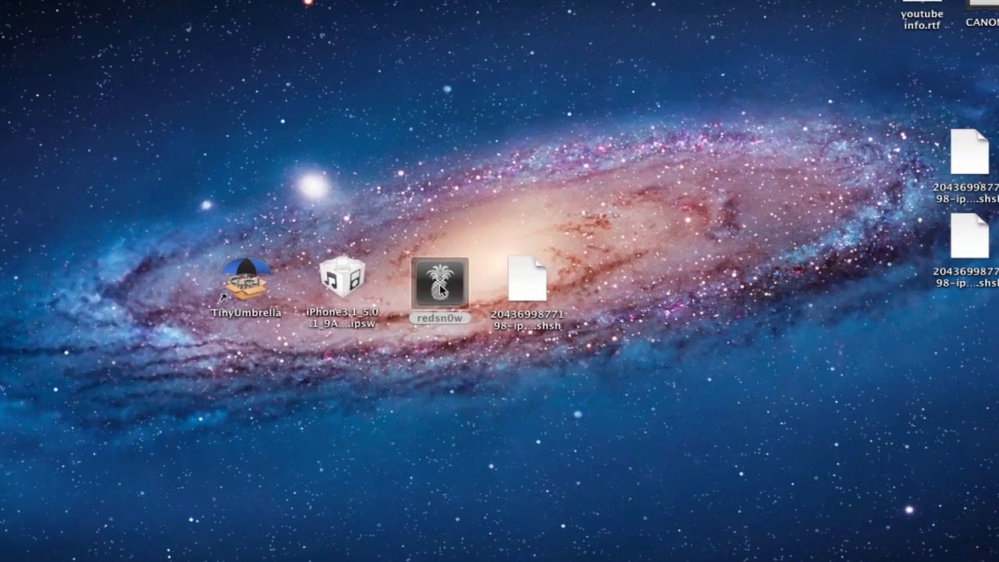
Step: Launch redsn0w, go to Extras > SHSH blobs > Stitch, and browse for an IPSW
{"action": "double_click", "coordinate": [441, 290]}
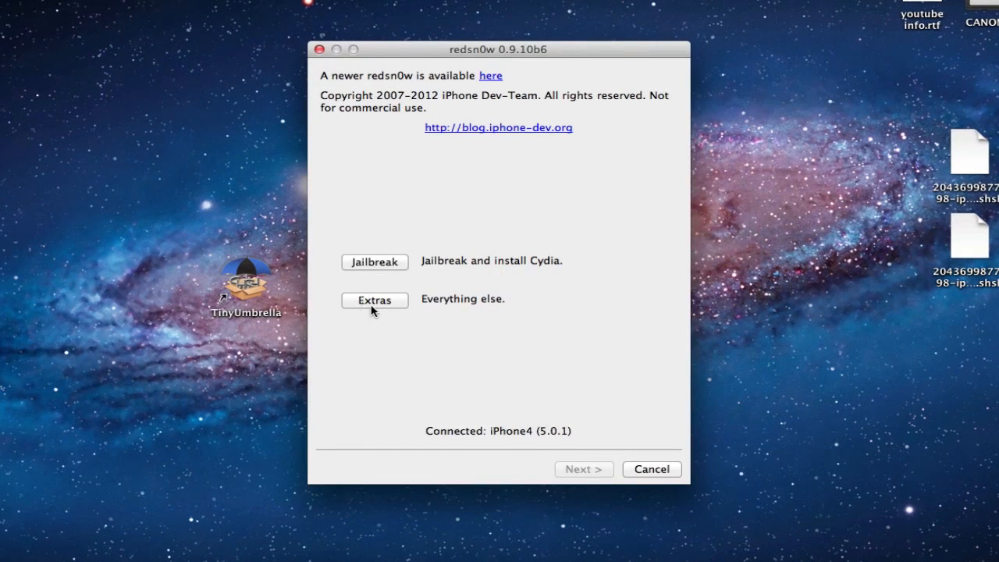
{"action": "left_click", "coordinate": [375, 300]}
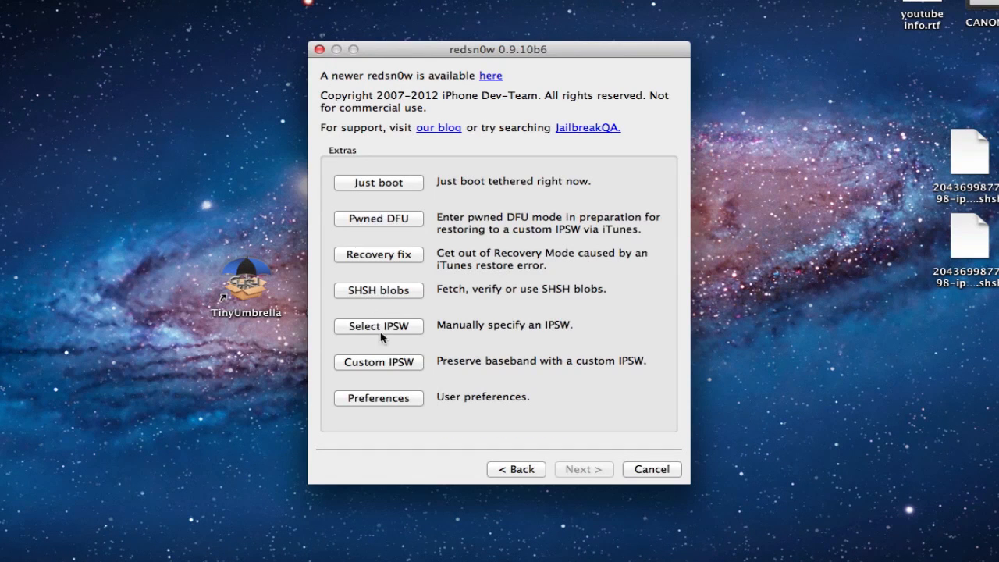
{"action": "mouse_move", "coordinate": [382, 341]}
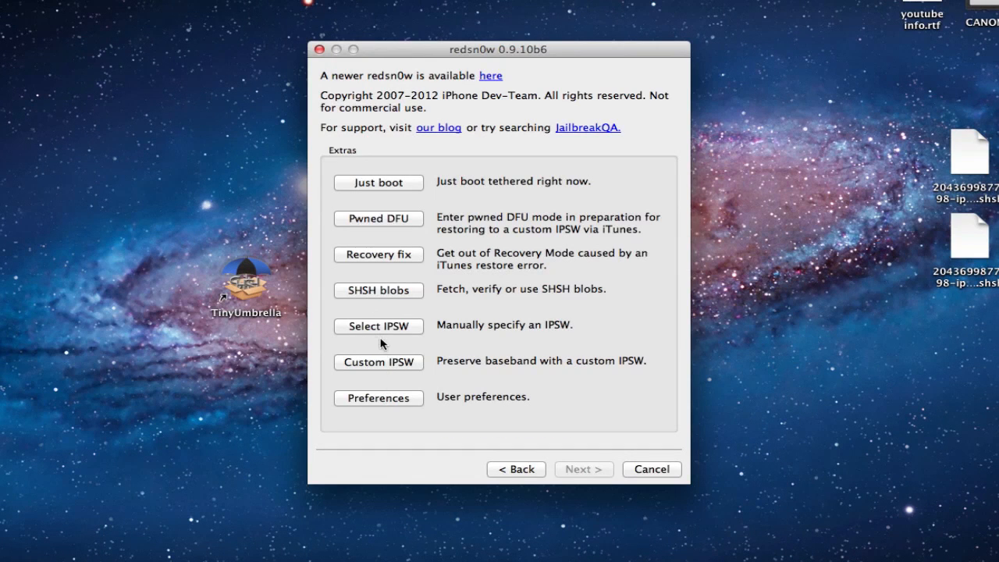
{"action": "left_click", "coordinate": [377, 290]}
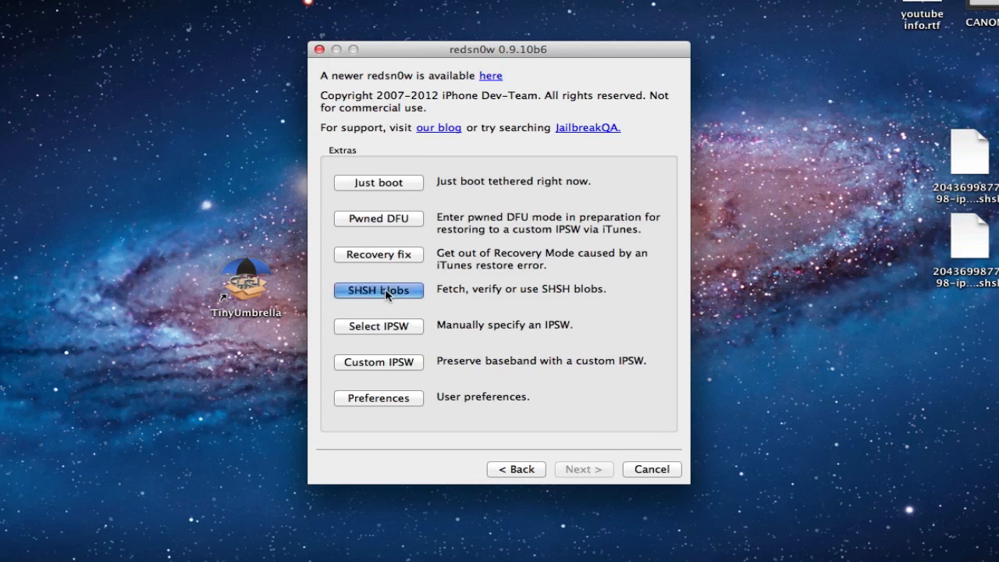
{"action": "left_click", "coordinate": [379, 290]}
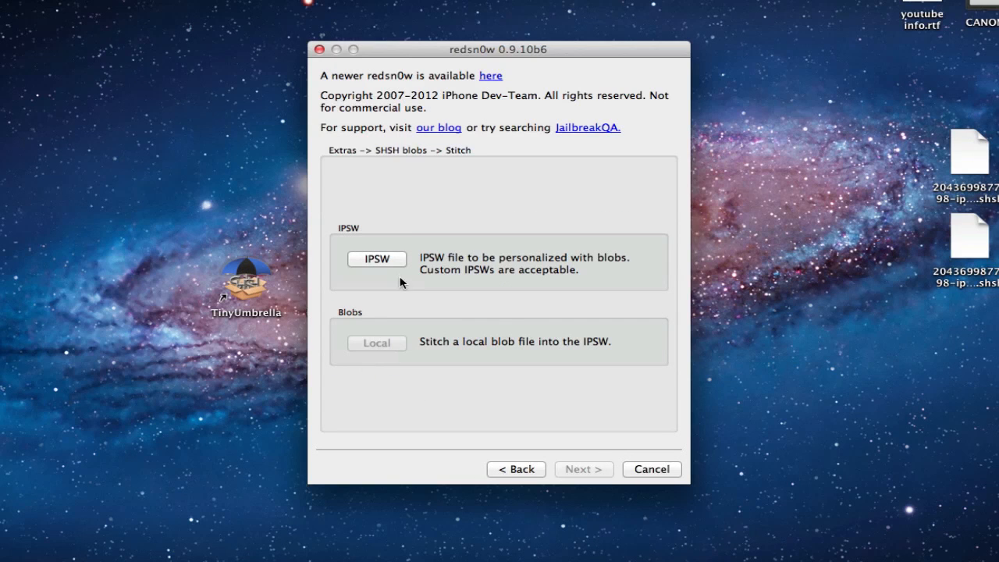
{"action": "left_click", "coordinate": [376, 258]}
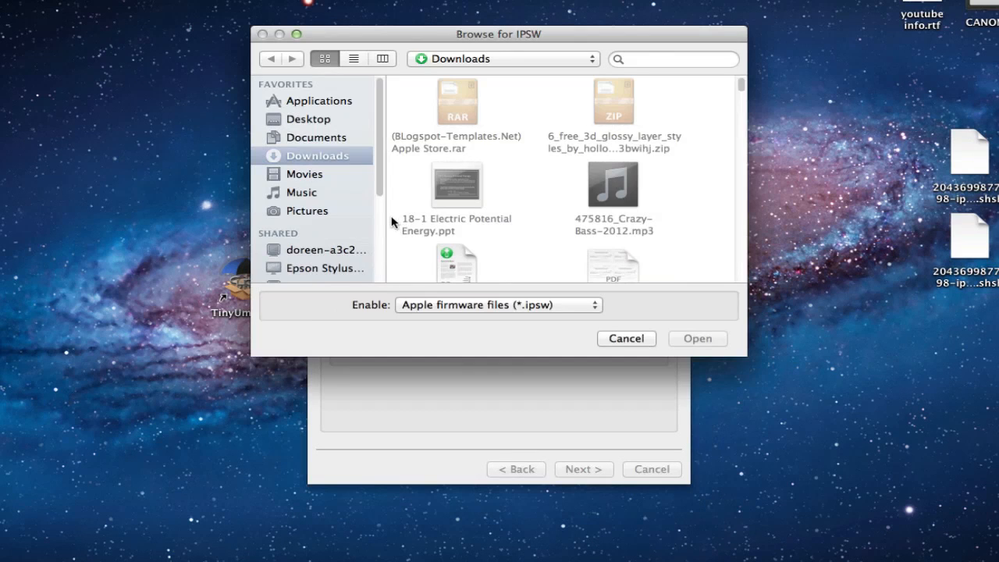
Step: Pick the iPhone3,1 5.0.1 IPSW from the Desktop and stitch a local SHSH blob into it
{"action": "left_click", "coordinate": [310, 118]}
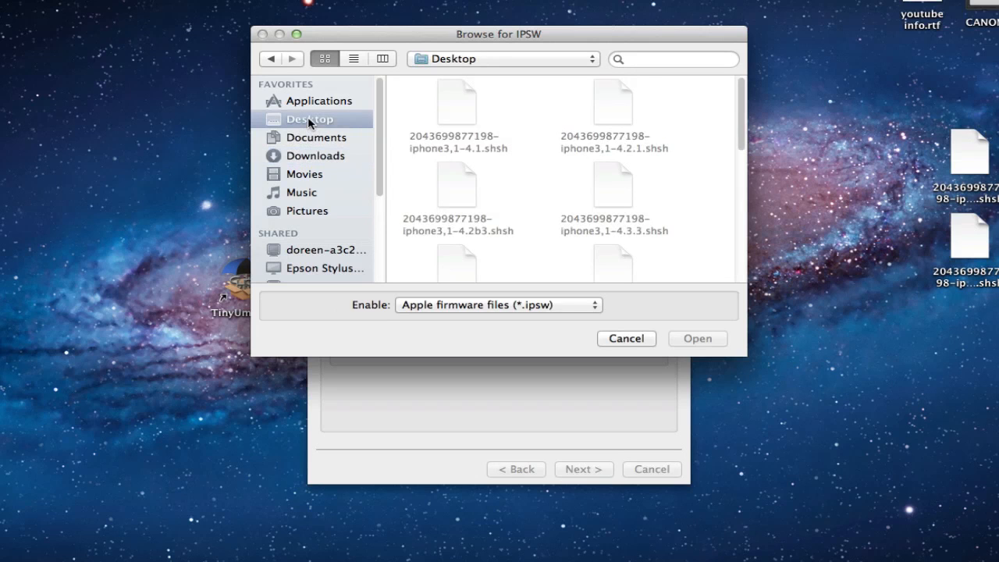
{"action": "mouse_move", "coordinate": [739, 129]}
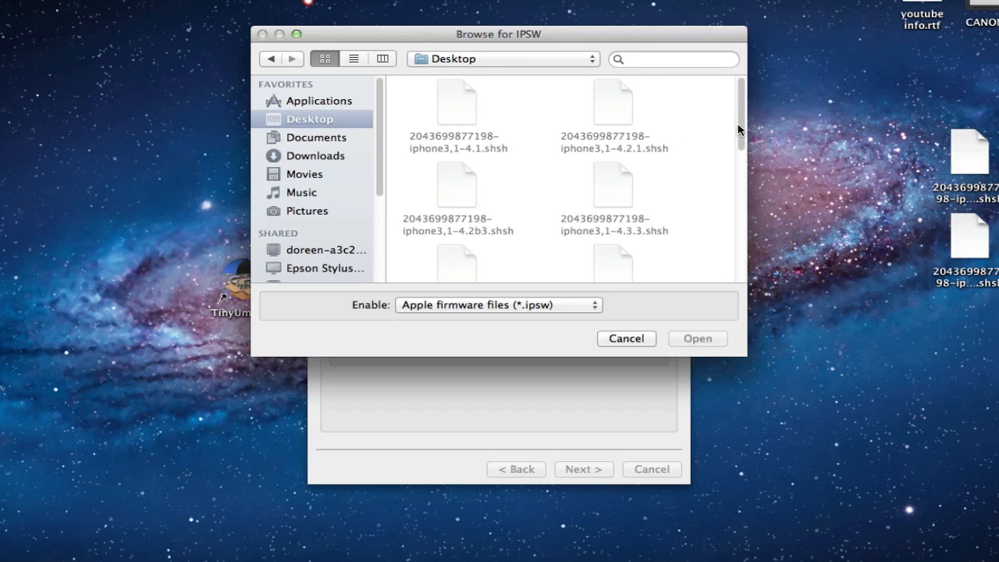
{"action": "left_click", "coordinate": [626, 338]}
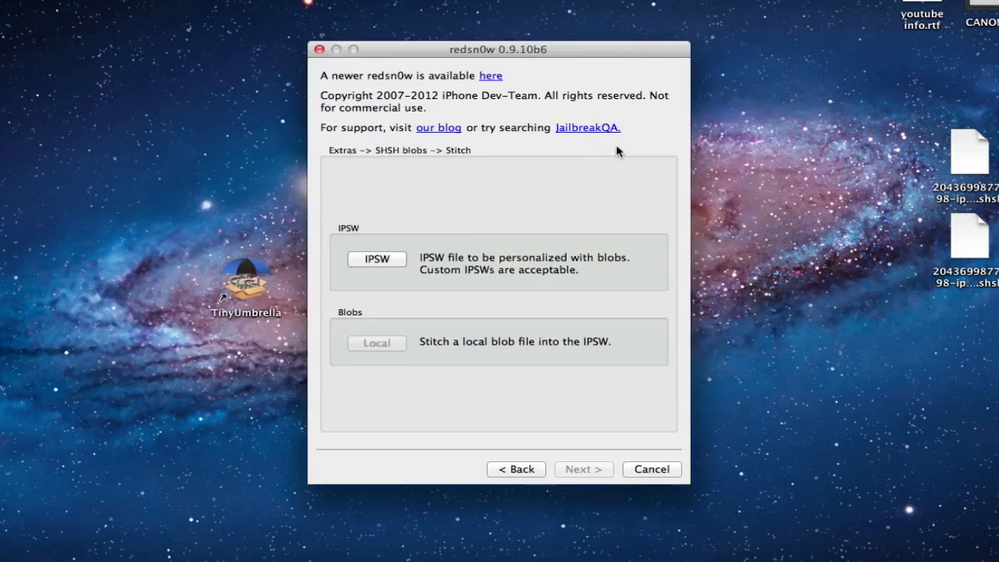
{"action": "left_click", "coordinate": [377, 258]}
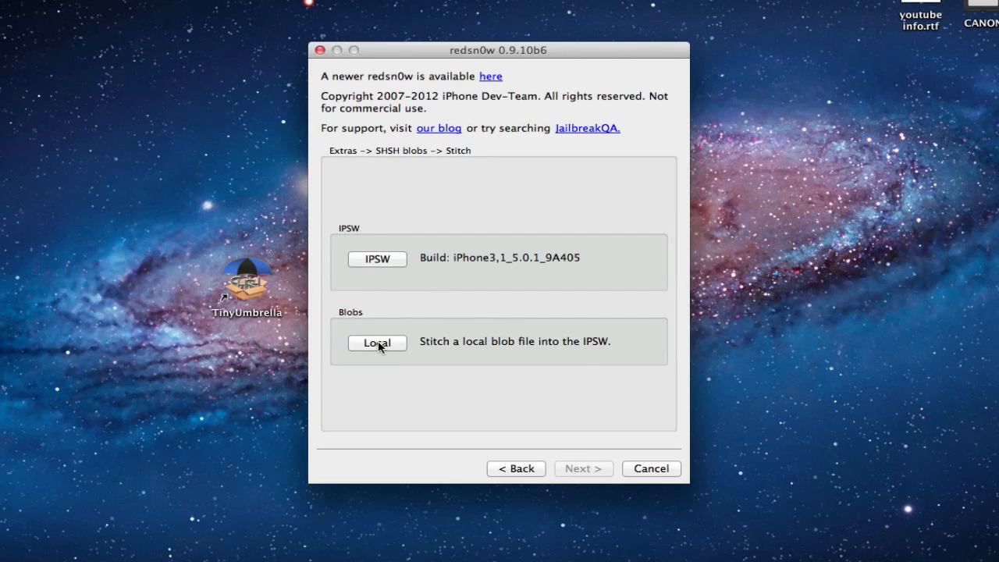
{"action": "left_click", "coordinate": [377, 343]}
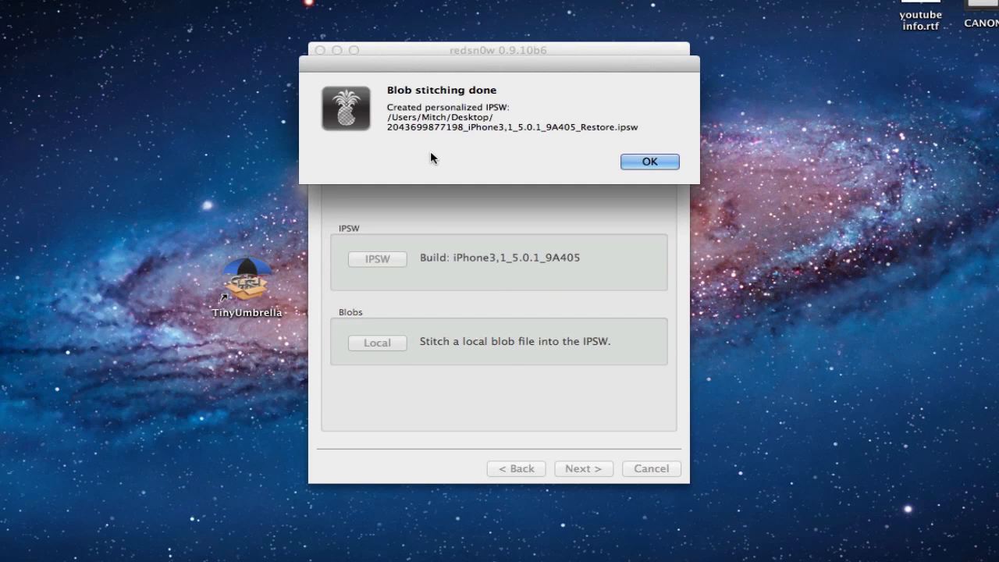
{"action": "mouse_move", "coordinate": [569, 126]}
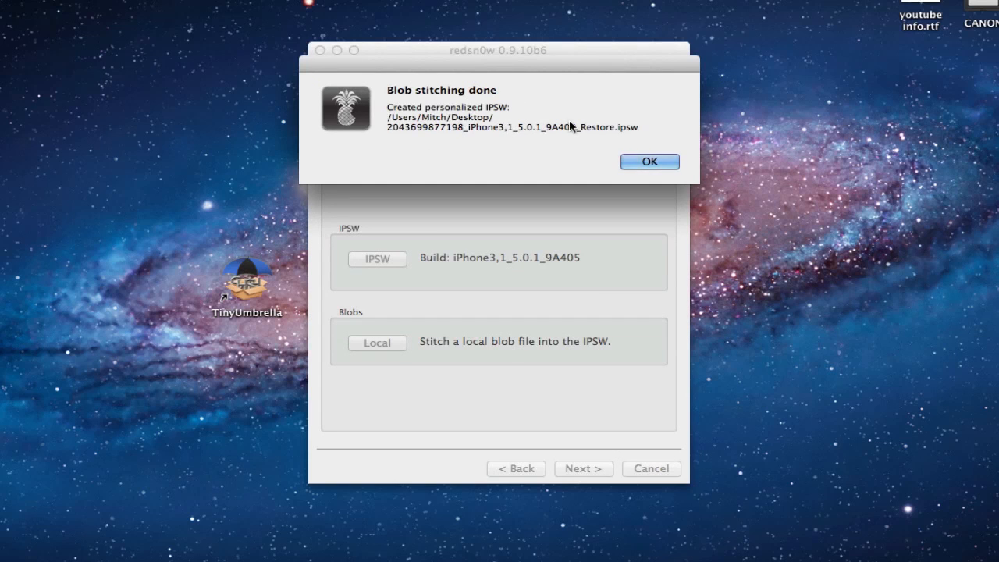
Step: Dismiss the stitching-done alert and drag the new personalized IPSW beside the other desktop files
{"action": "left_click", "coordinate": [649, 162]}
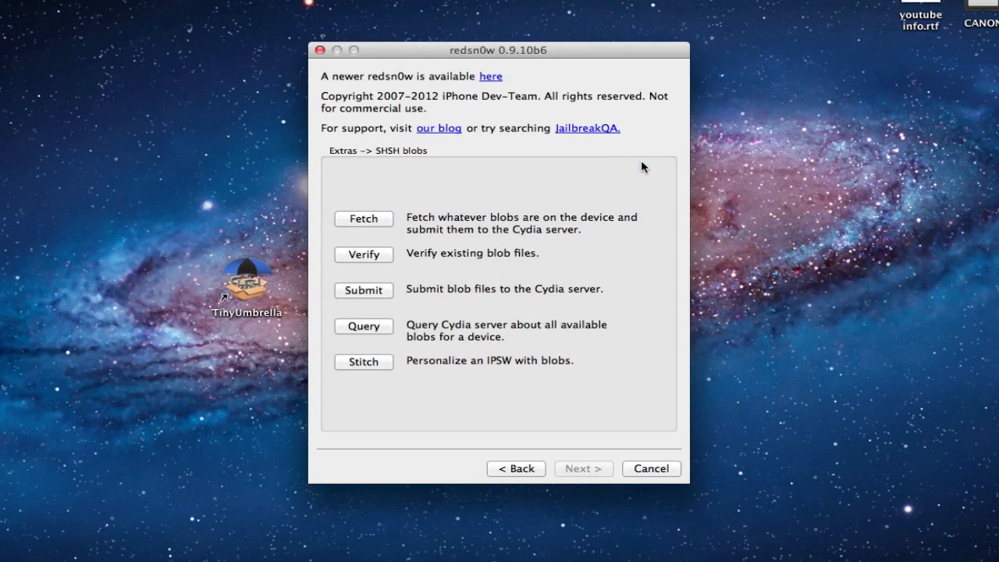
{"action": "mouse_move", "coordinate": [580, 57]}
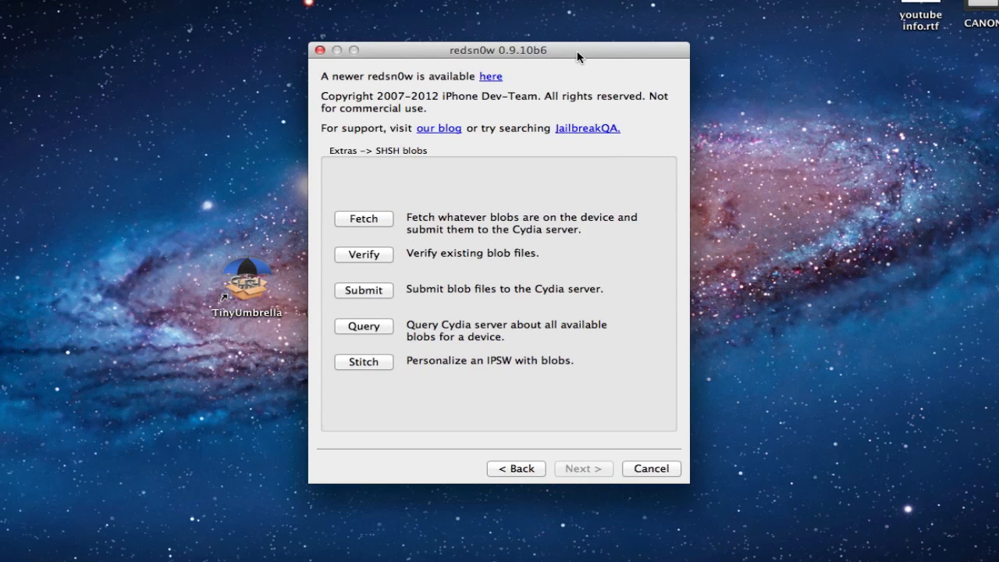
{"action": "left_click_drag", "start_coordinate": [497, 50], "coordinate": [757, 379]}
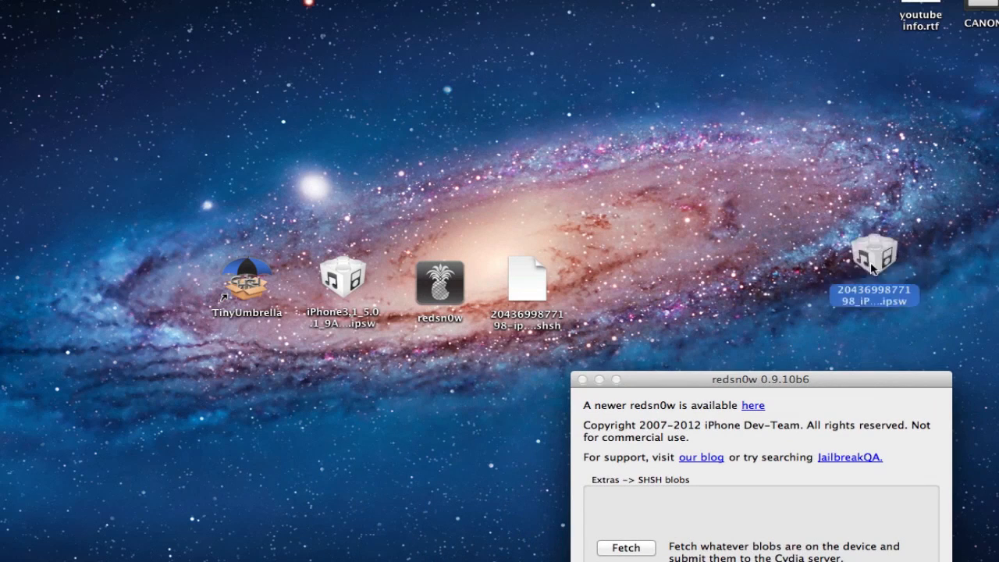
{"action": "left_click_drag", "start_coordinate": [874, 258], "coordinate": [439, 176]}
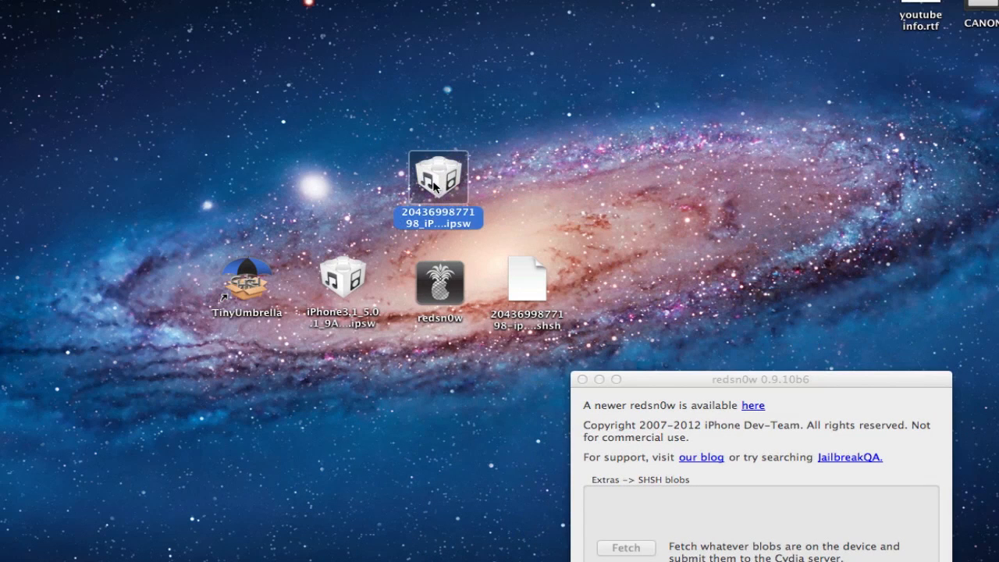
{"action": "mouse_move", "coordinate": [640, 359]}
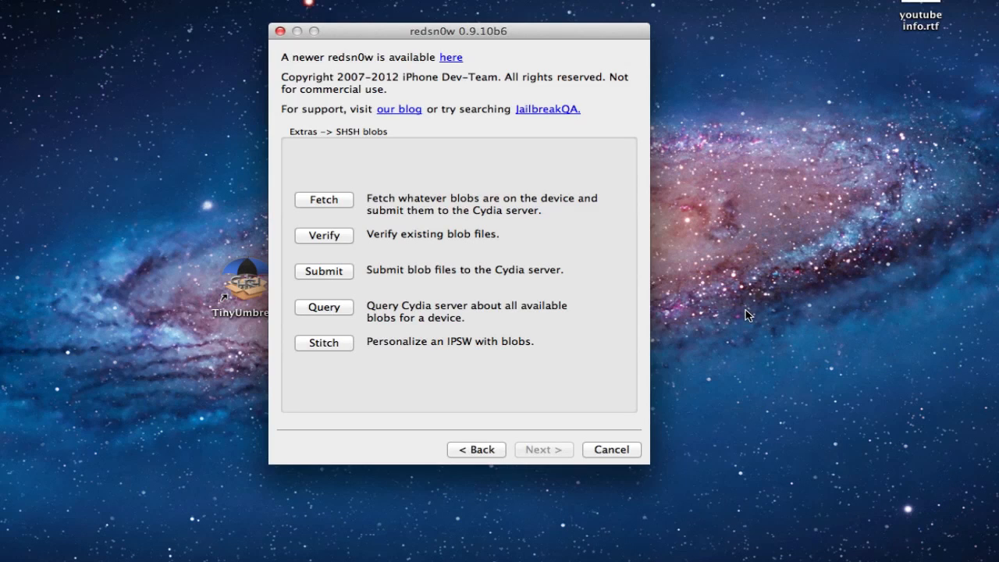
{"action": "mouse_move", "coordinate": [475, 447]}
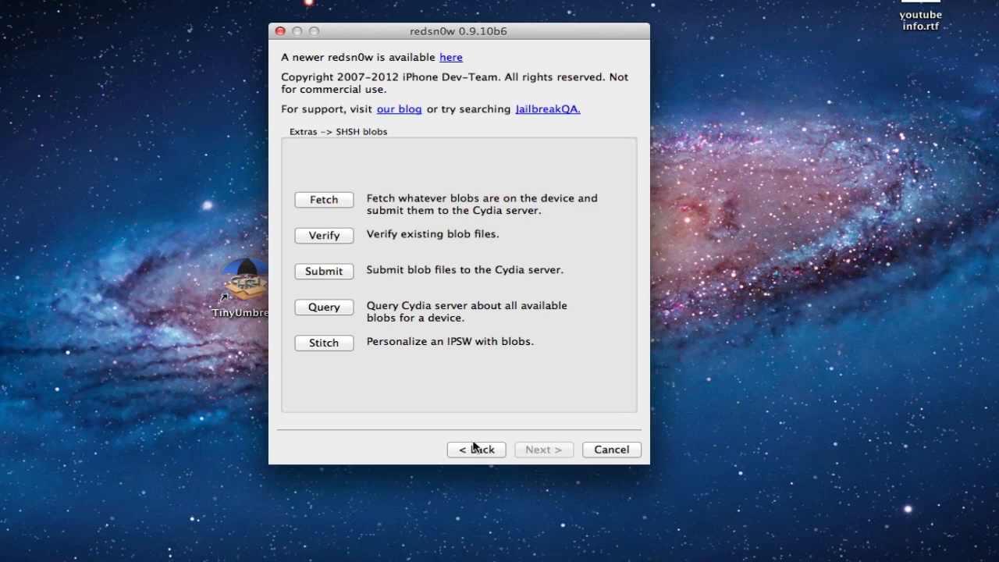
Step: Run redsn0w's Pwned DFU from the extras list, following the Power/Home button timing prompts
{"action": "left_click", "coordinate": [477, 449]}
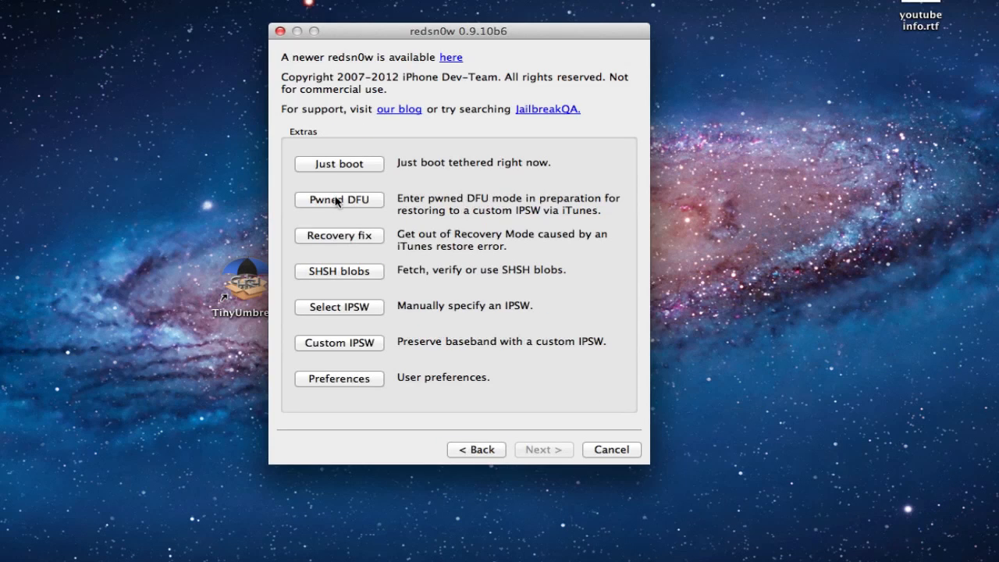
{"action": "left_click", "coordinate": [339, 200]}
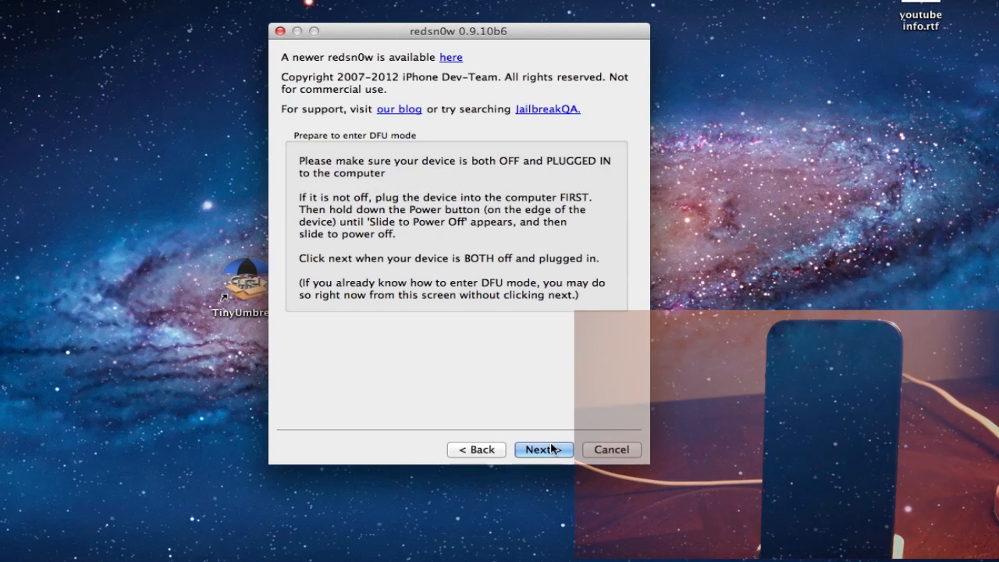
{"action": "left_click", "coordinate": [543, 448]}
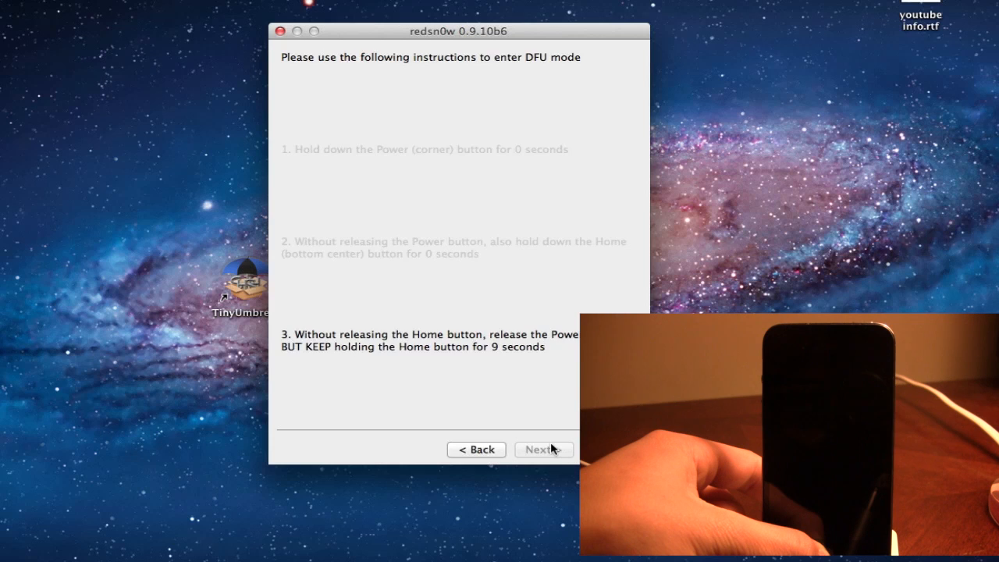
{"action": "left_click", "coordinate": [543, 448]}
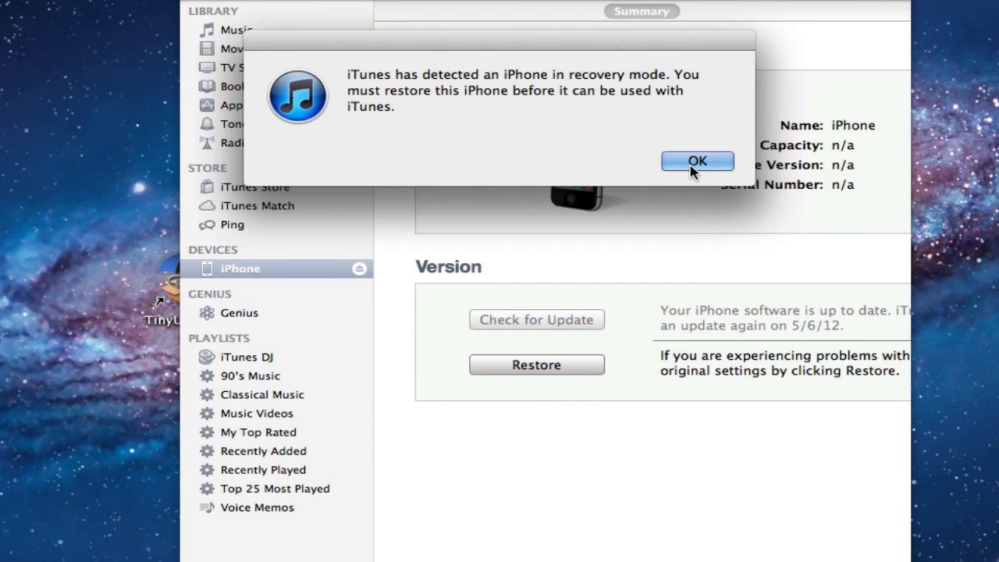
Step: Dismiss the iTunes recovery-mode alert to reveal the iPhone summary page
{"action": "left_click", "coordinate": [696, 161]}
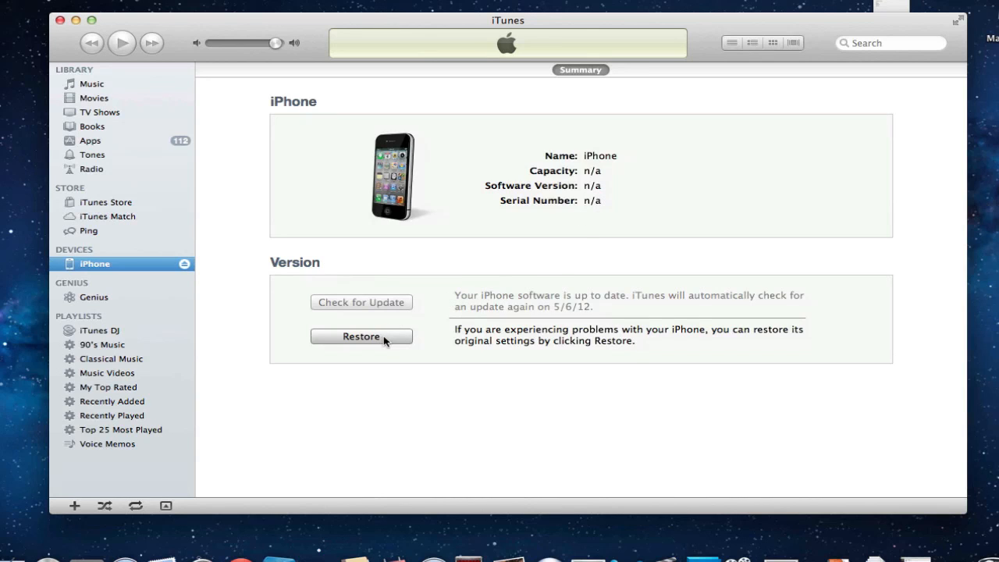
Step: Start a custom-file restore in iTunes and browse the Desktop for the personalized iPhone3 IPSW
{"action": "left_click", "coordinate": [360, 337]}
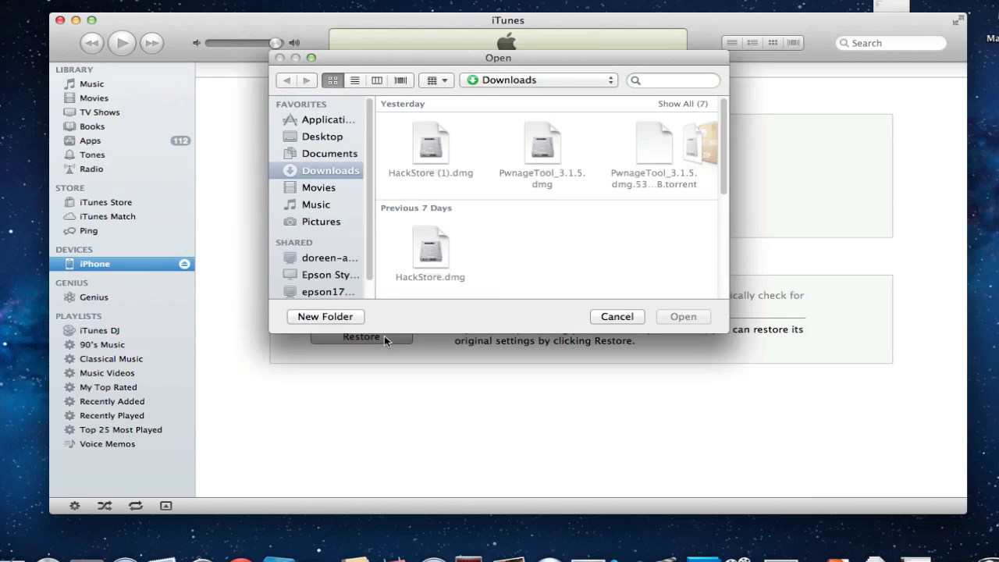
{"action": "mouse_move", "coordinate": [328, 164]}
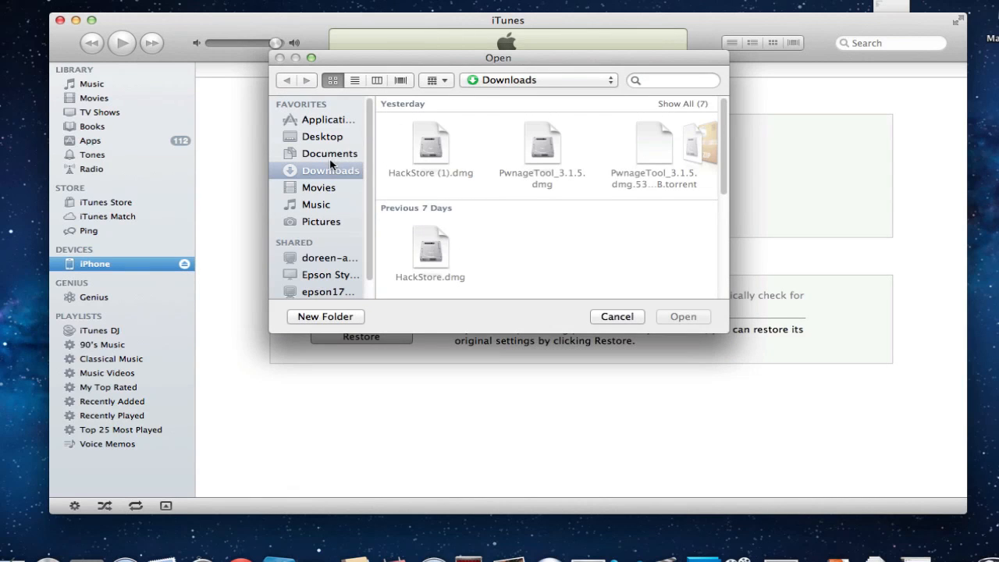
{"action": "mouse_move", "coordinate": [329, 158]}
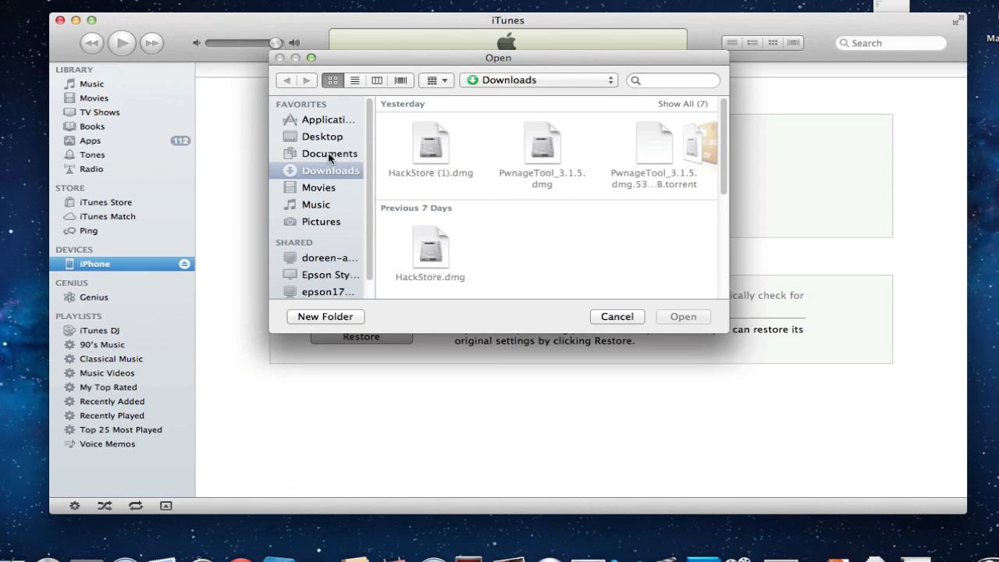
{"action": "left_click", "coordinate": [322, 136]}
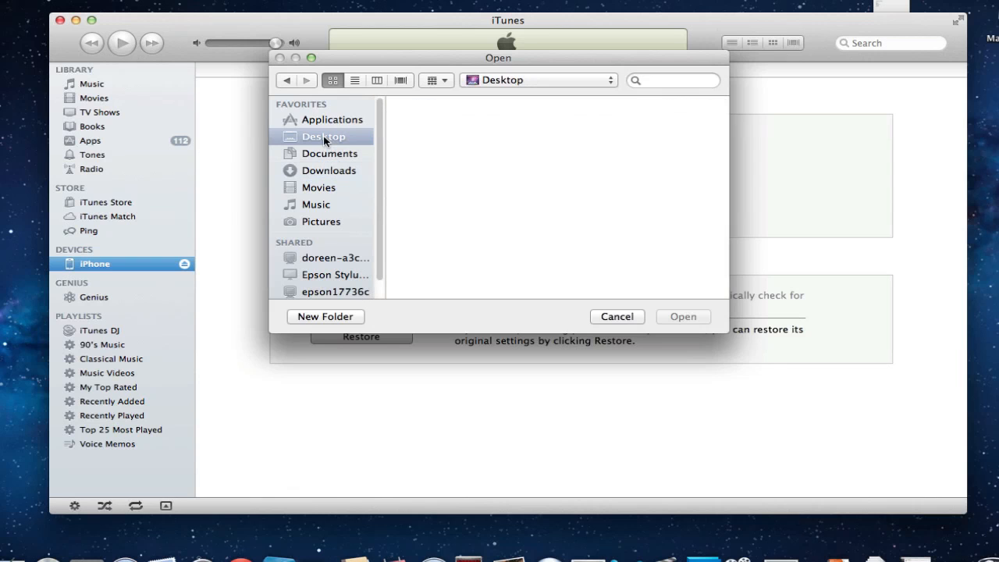
{"action": "left_click", "coordinate": [323, 135]}
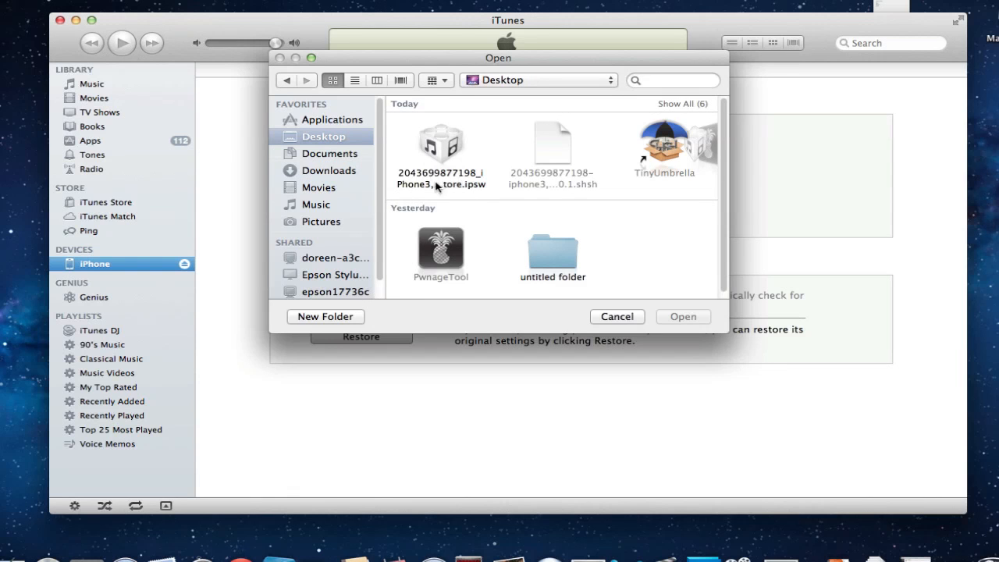
{"action": "mouse_move", "coordinate": [440, 144]}
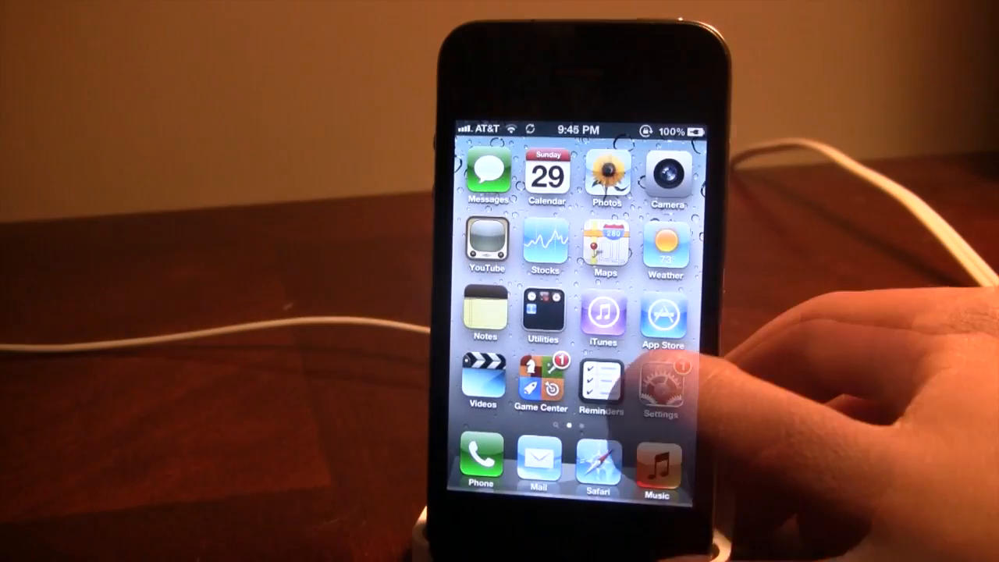
Step: Tap Settings on the restored iPhone's home screen
{"action": "left_click", "coordinate": [662, 375]}
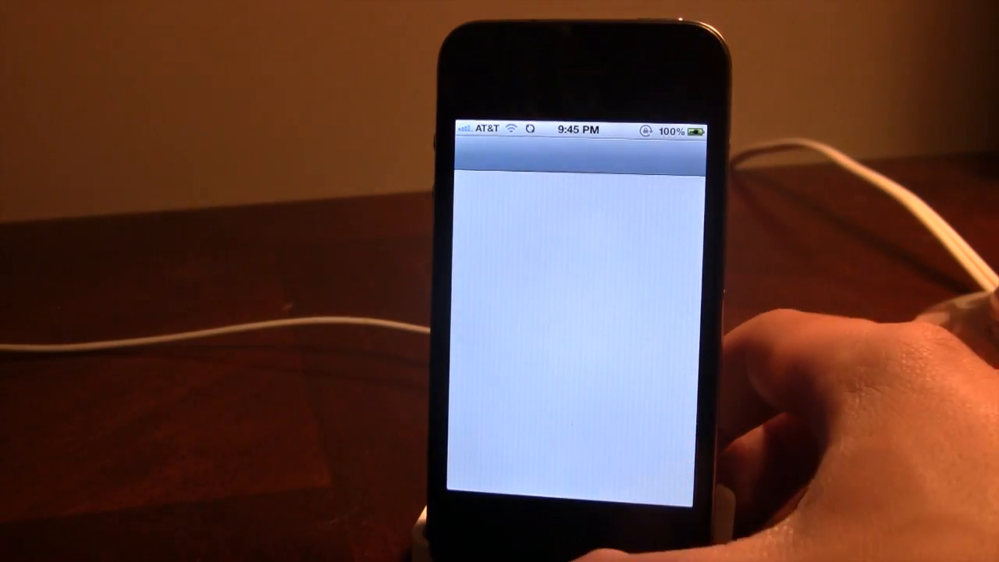